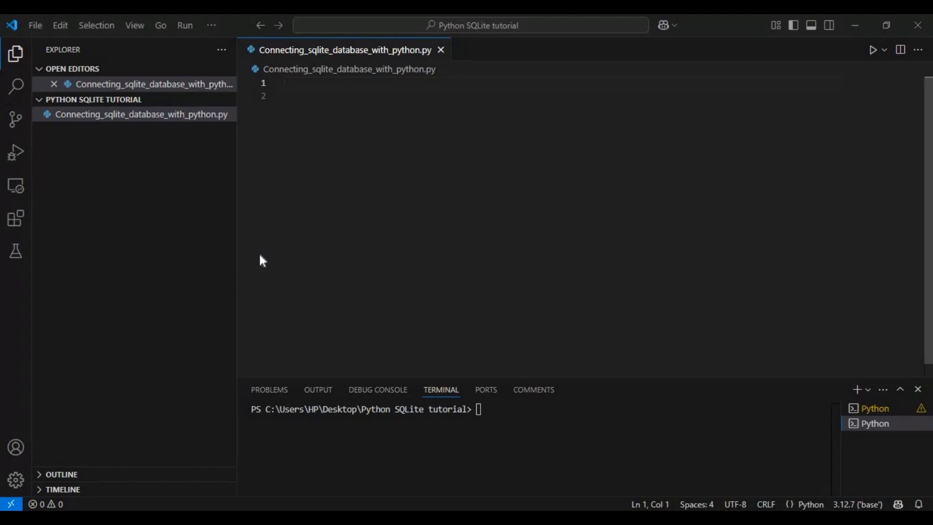
Import the sqlite3 module at the top of the script.
type("im")
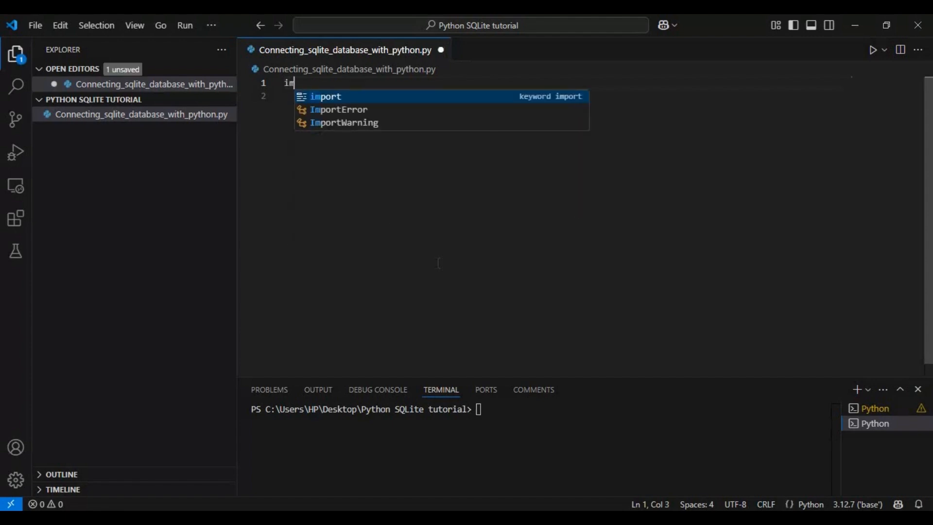
type("port s")
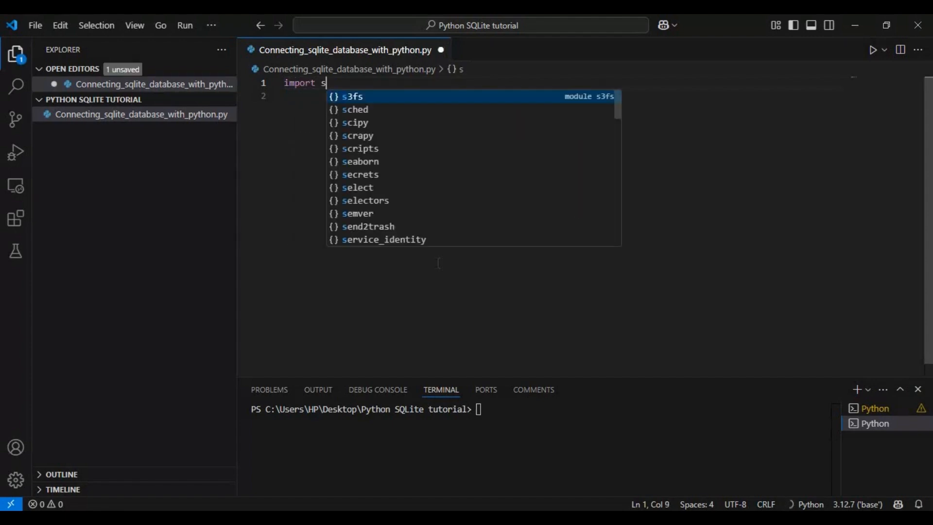
type("qlite3")
type("c")
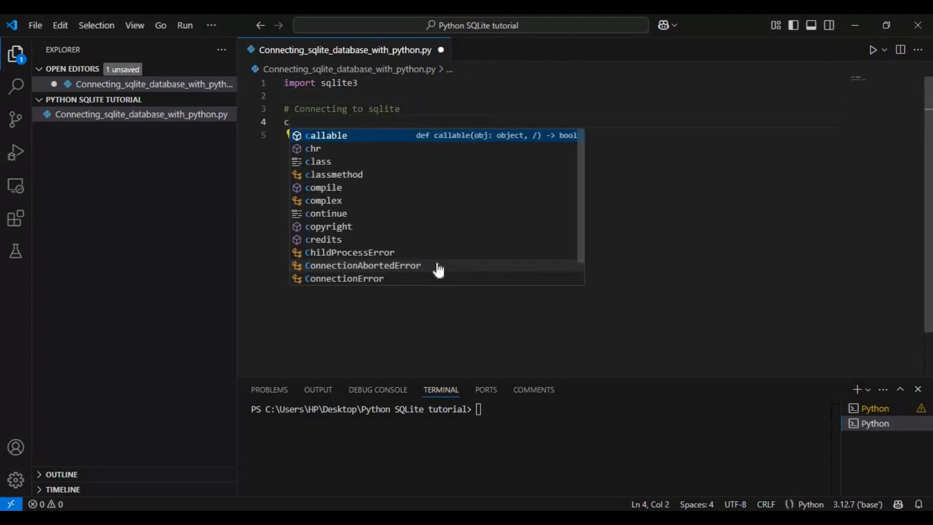
Under a Connecting to sqlite comment, open a connection with conn = sqlite3.connect("demo.db").
type("onn = sqlite3")
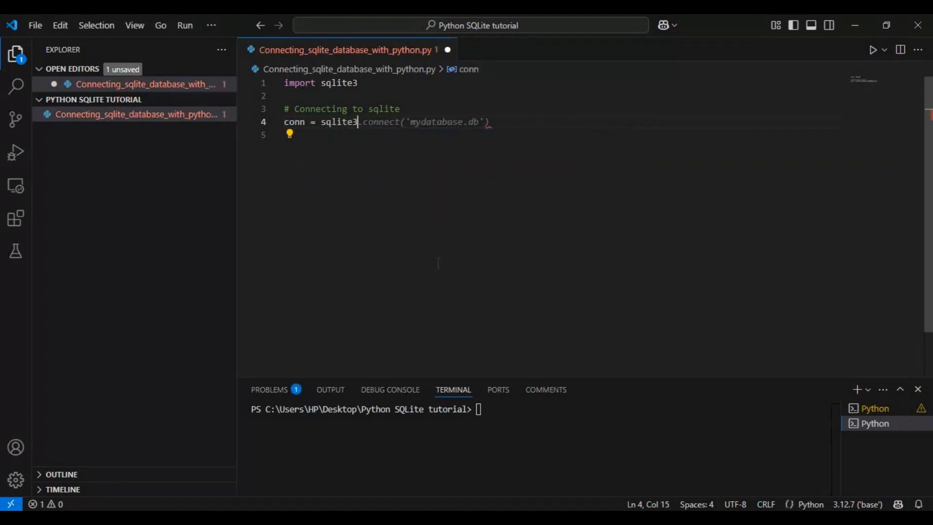
type(".connect(")
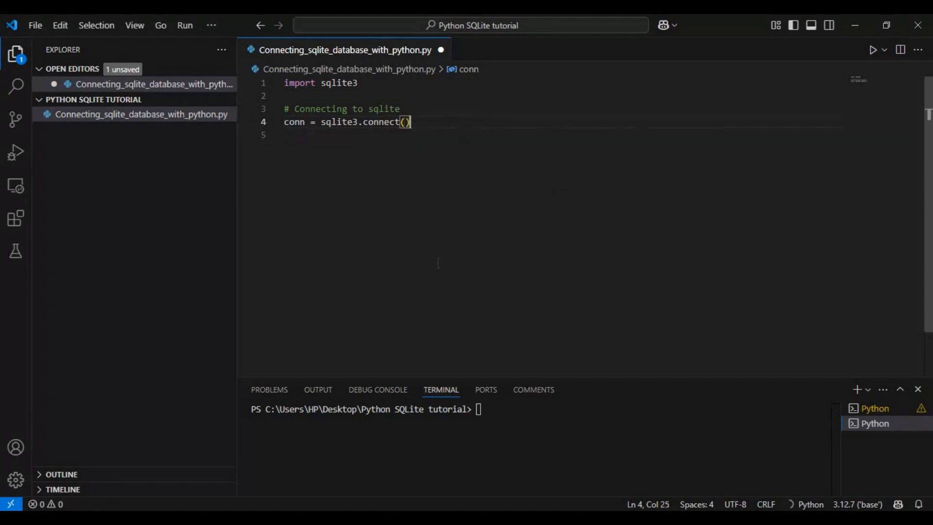
type("\"mydatabase.db\"")
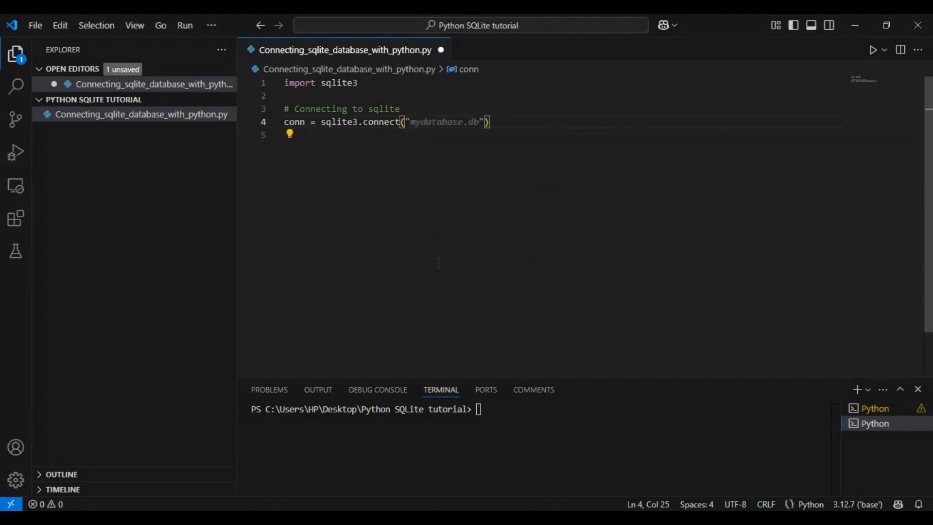
type("demo")
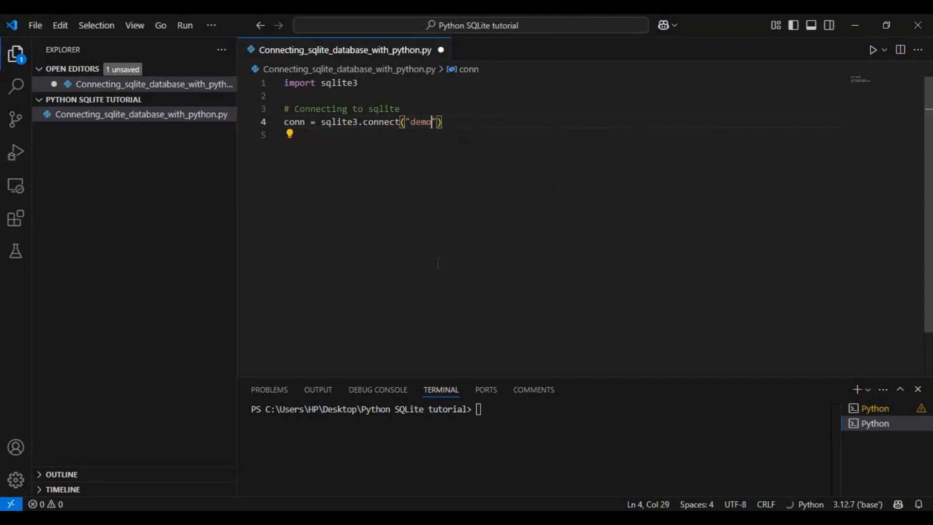
type(".db")
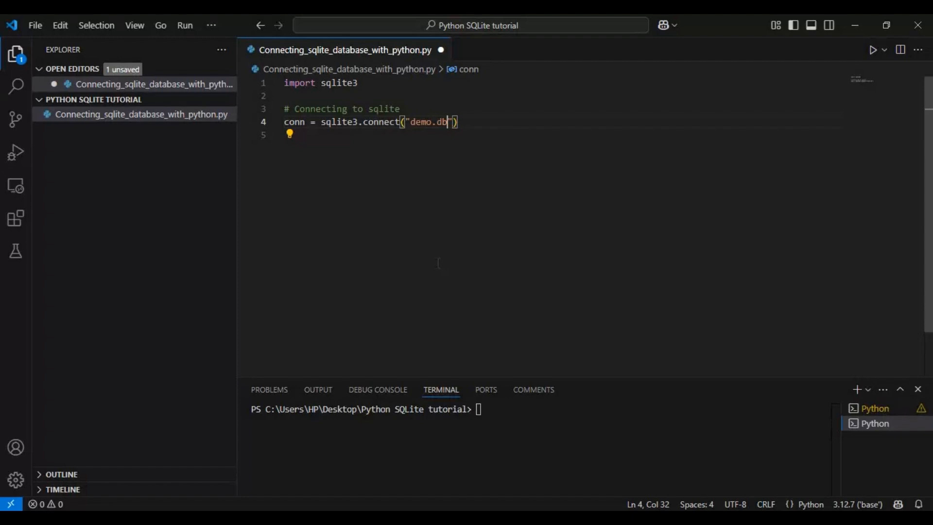
key("Right")
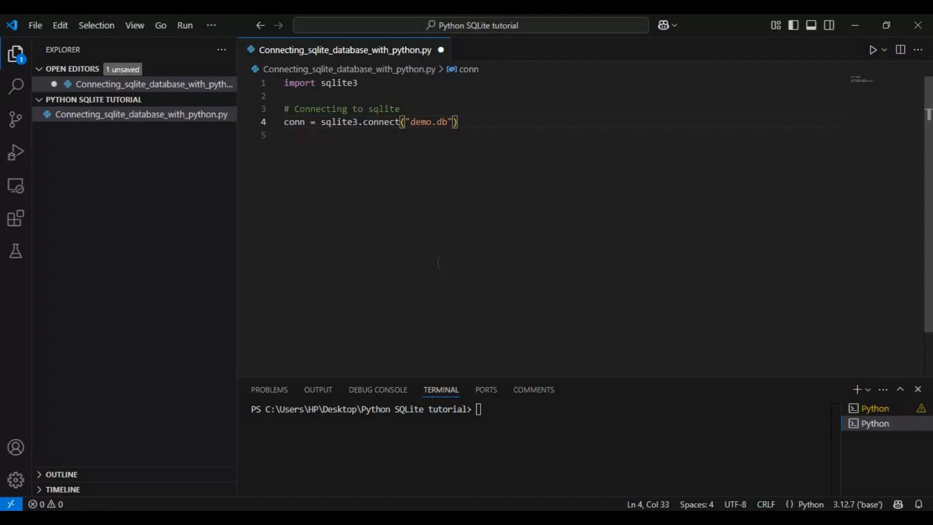
key("Return")
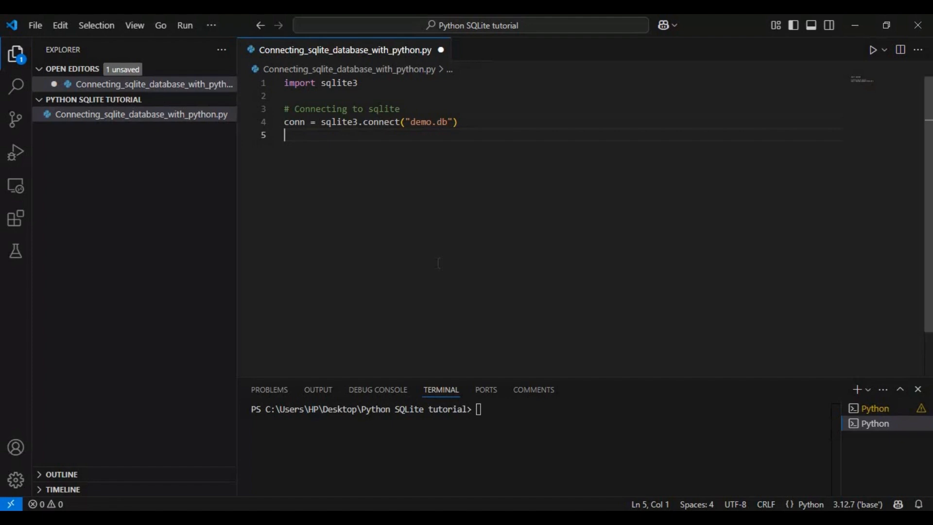
mouse_move(610, 305)
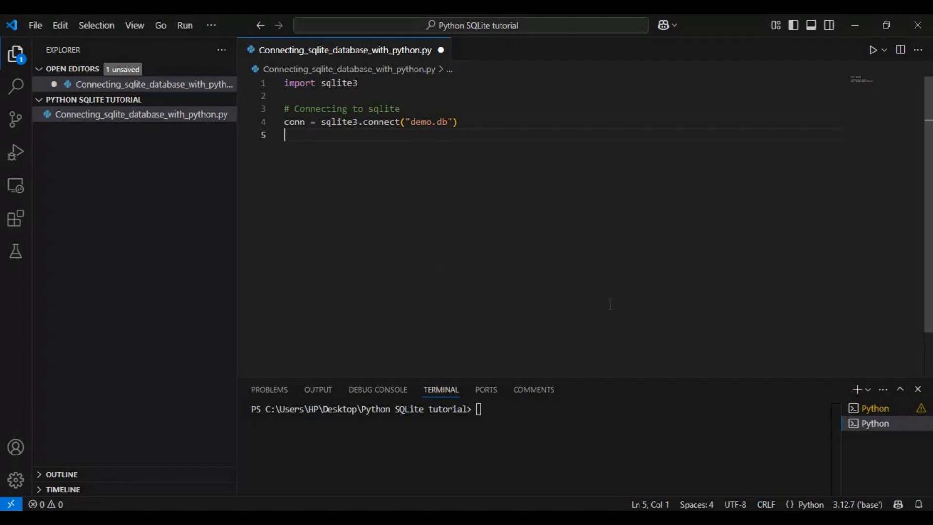
Create cursor = conn.cursor() and add a '# Creating a table' comment below it.
type("c")
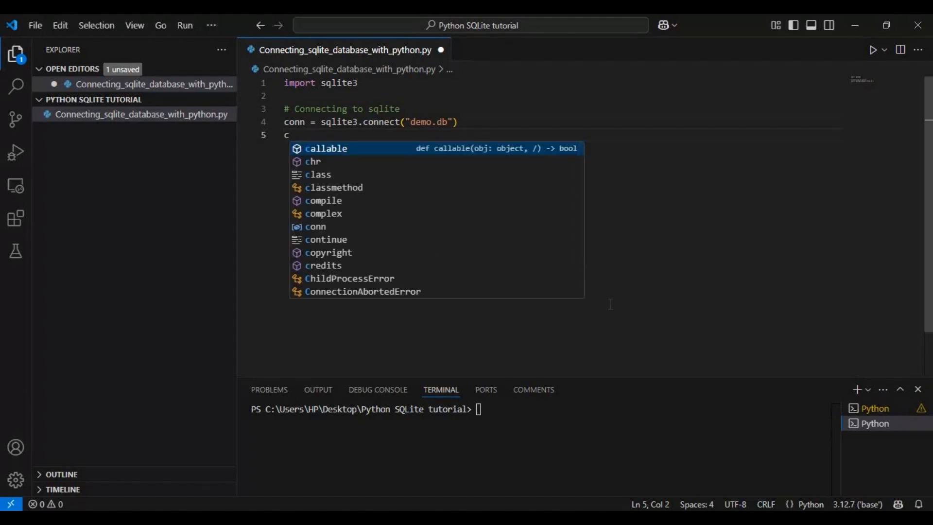
type("ur")
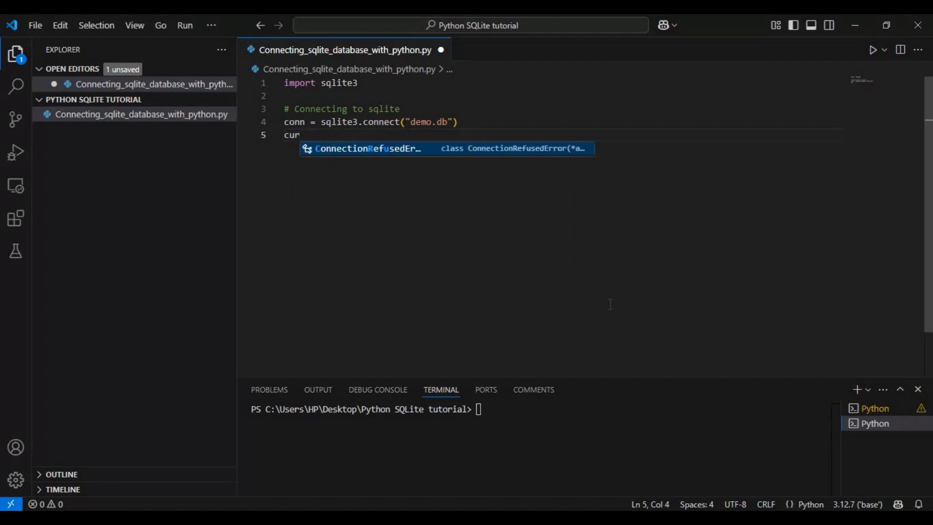
type("sor = conn.cursor(")
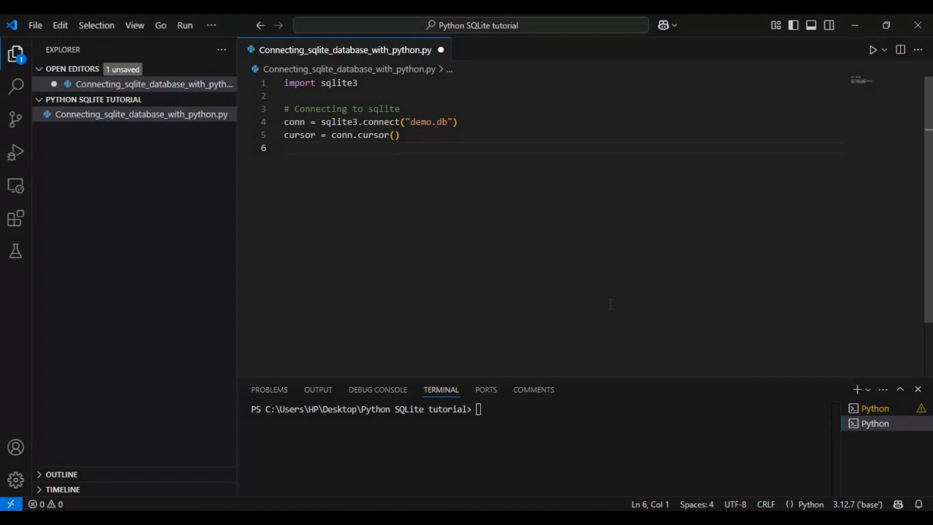
type("# Creating a table")
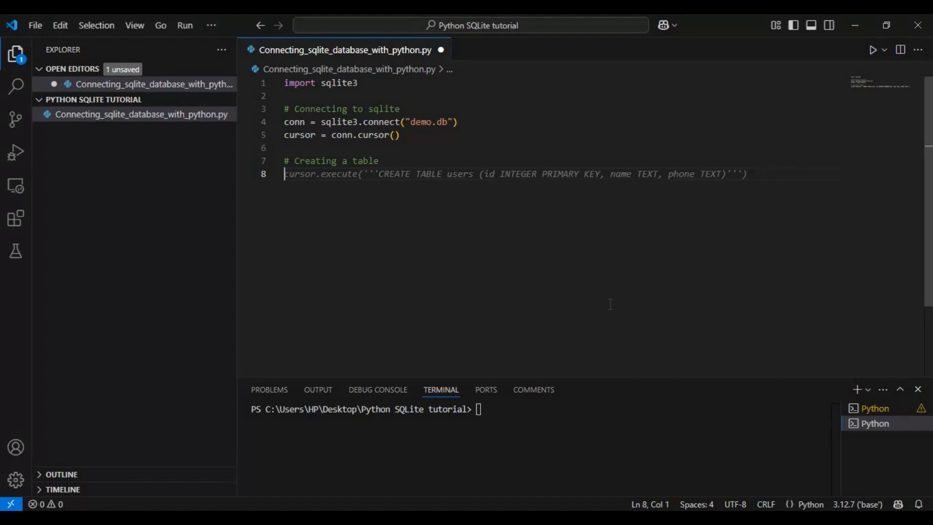
Begin cursor.execute with CREATE TABLE IF NOT EXISTS users and an id INTEGER PRIMARY KEY AUTOINCREMENT column.
type("cursor.execute('''")
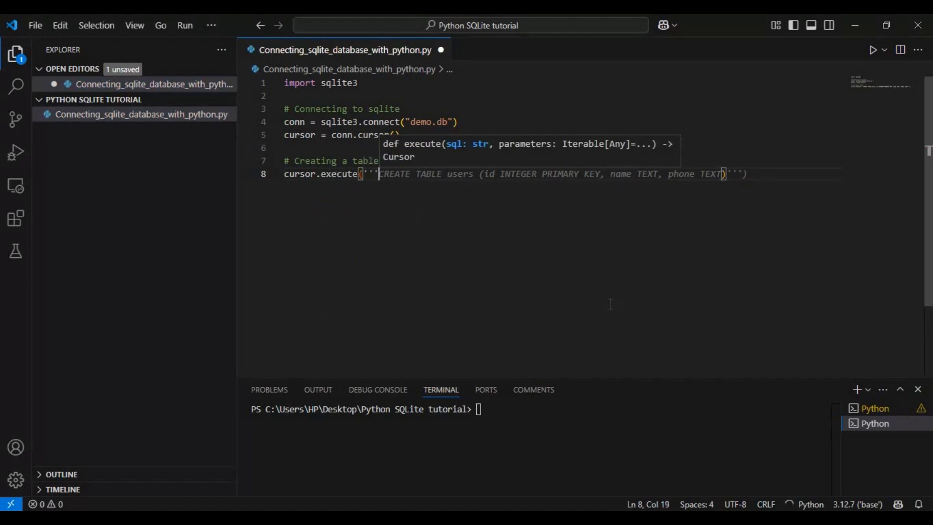
key("Enter")
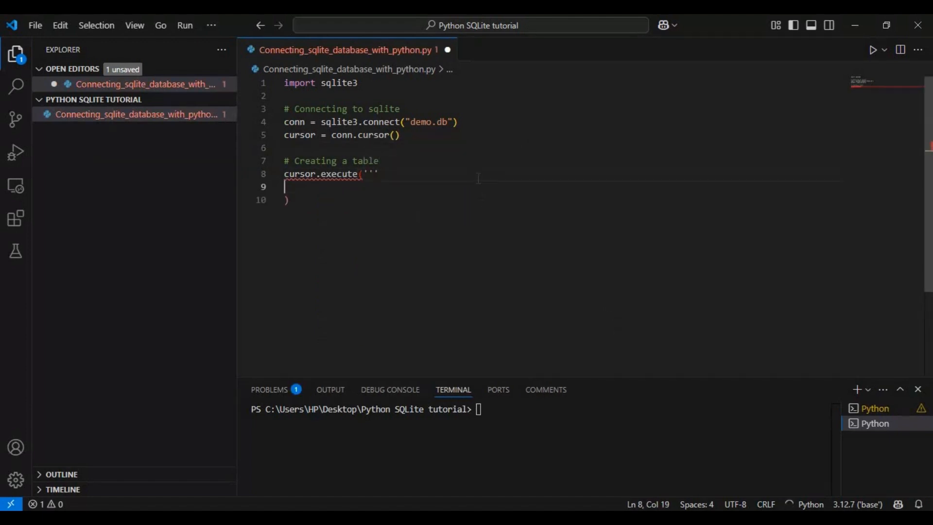
type("CREATE TABLE users(id INTEGER PRIMARY KEY, name TEXT, phone TEXT, email TEXT unique, password TEXT)")
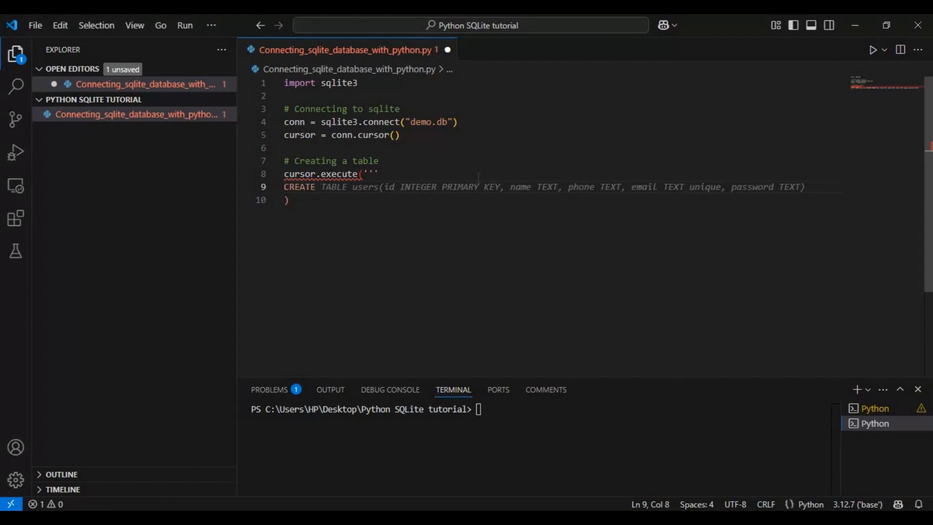
left_click(347, 186)
type(" TABLE IF")
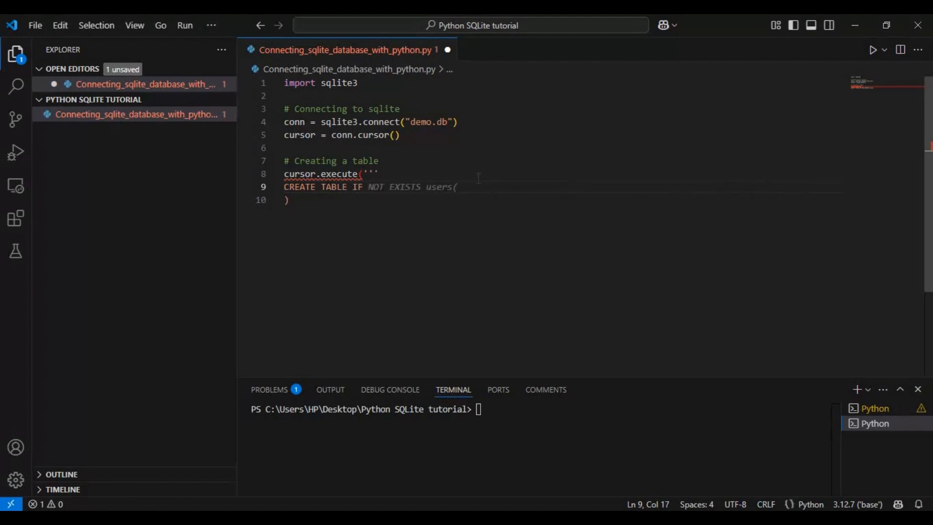
type("id INTEGER PRIMARY KEY,")
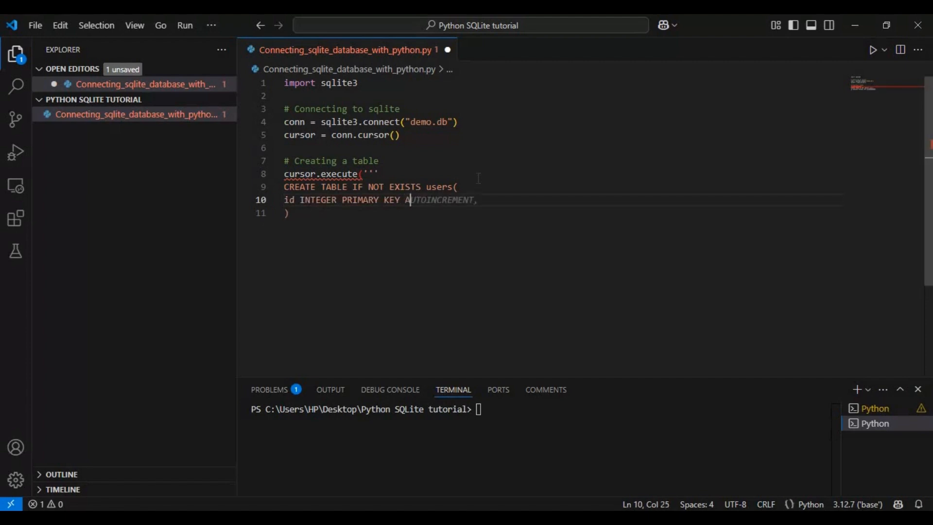
type("UTOINCREMENT,")
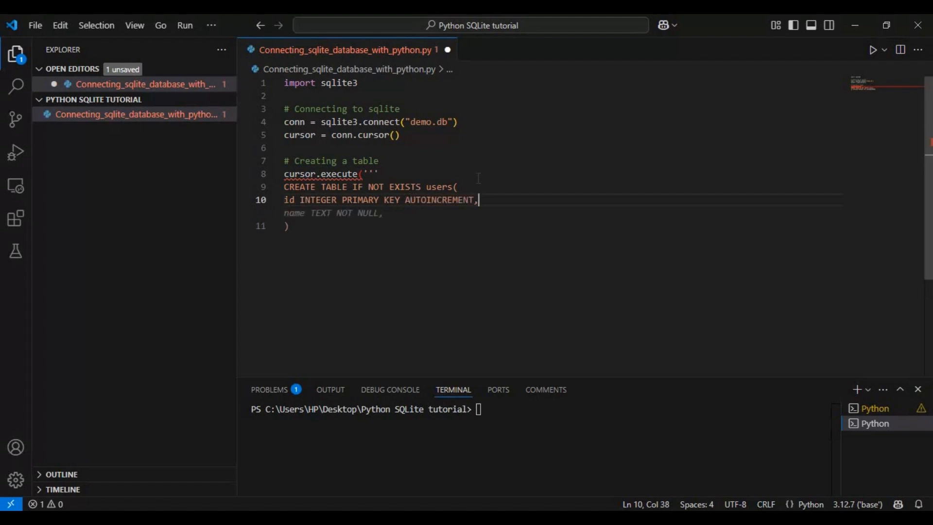
Add name TEXT NOT NULL and age INTEGER NOT NULL columns and close the query with ''').
key("Enter")
type("name TEXT,")
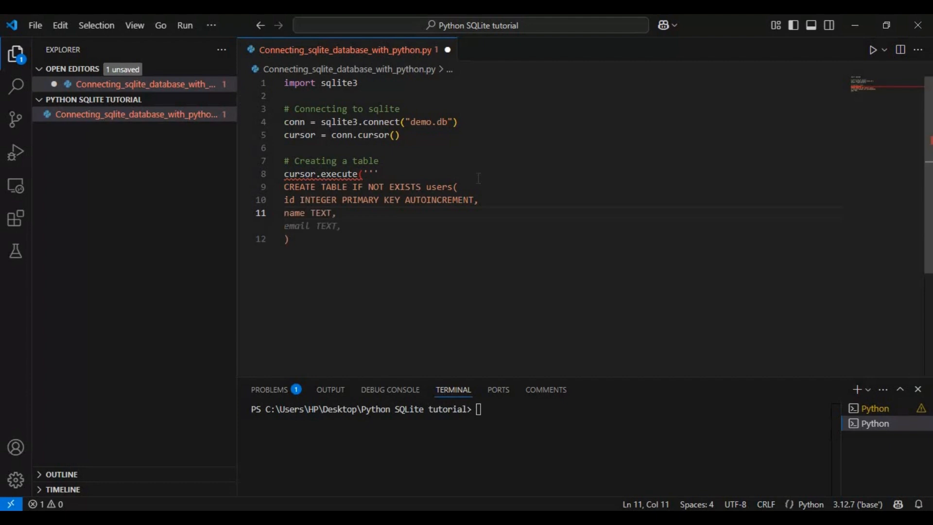
type("NOT NULL")
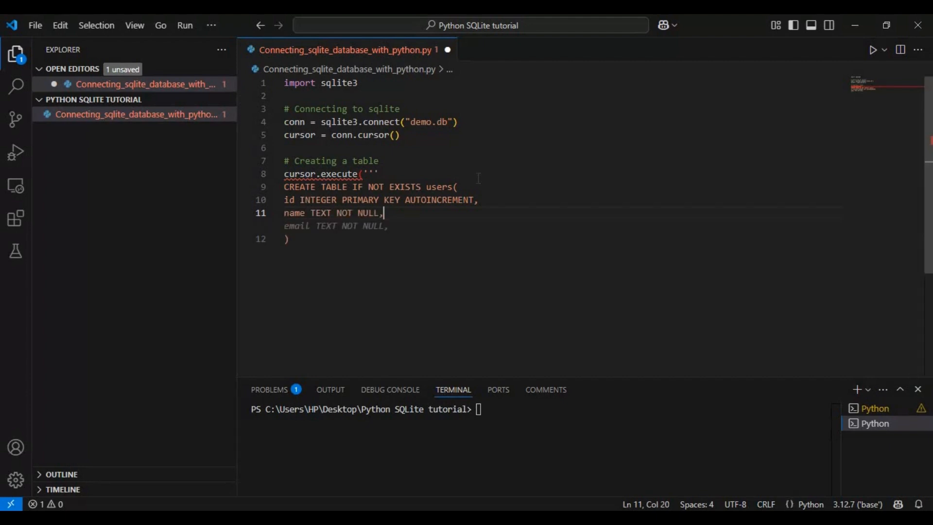
key("Enter")
type("AG")
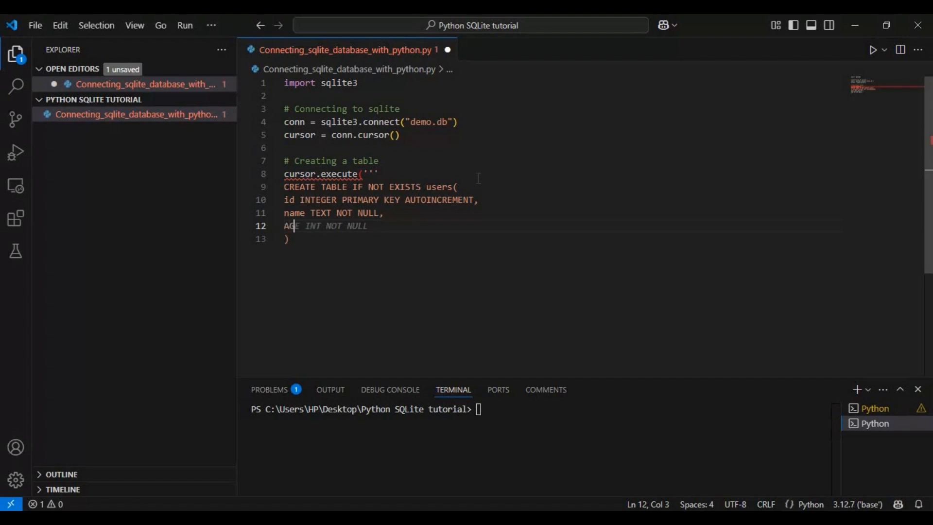
type("agee")
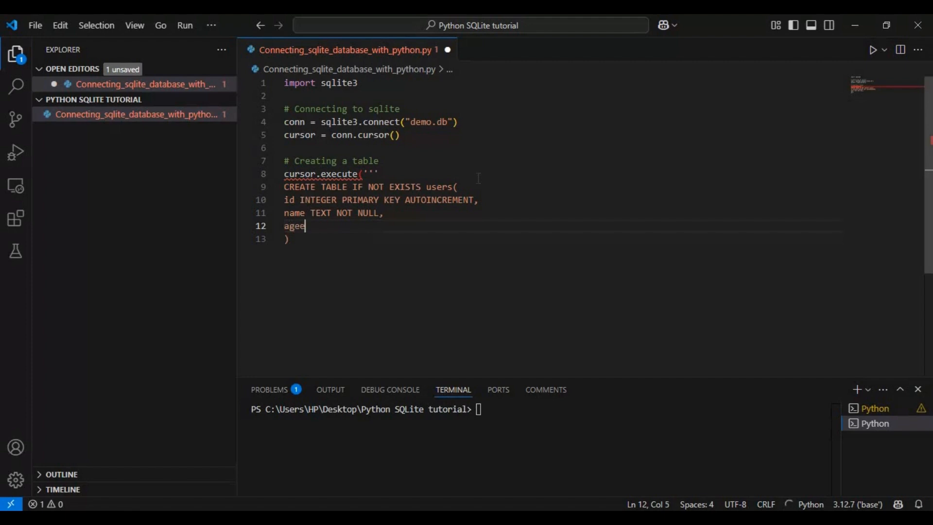
type("INTEGER NOT NULL")
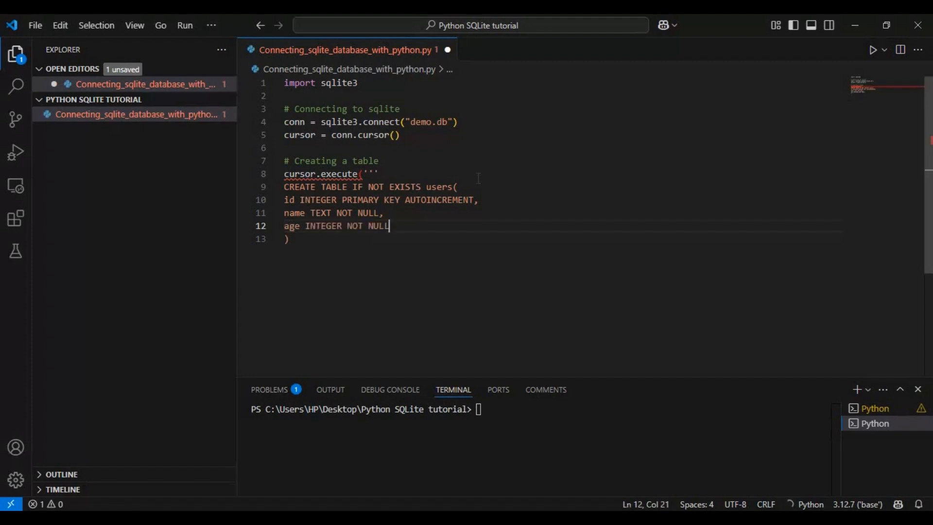
key("enter")
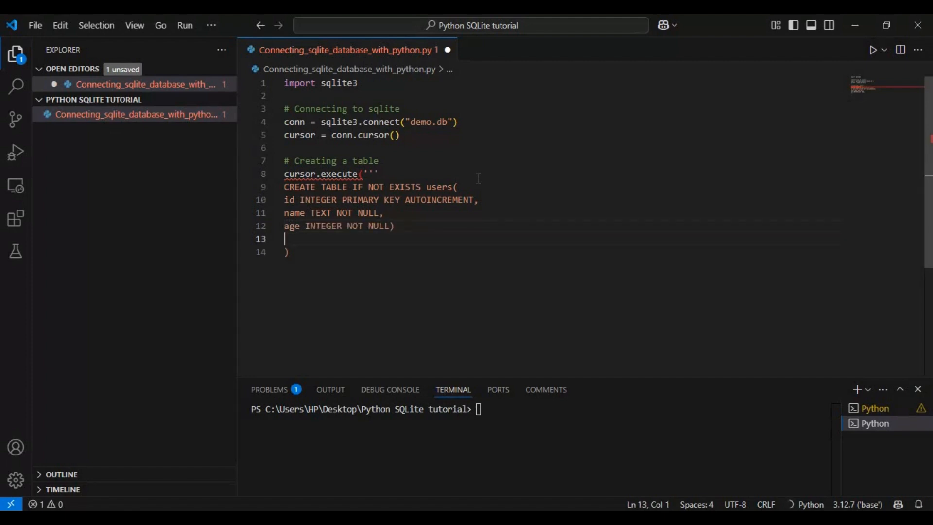
type("''')")
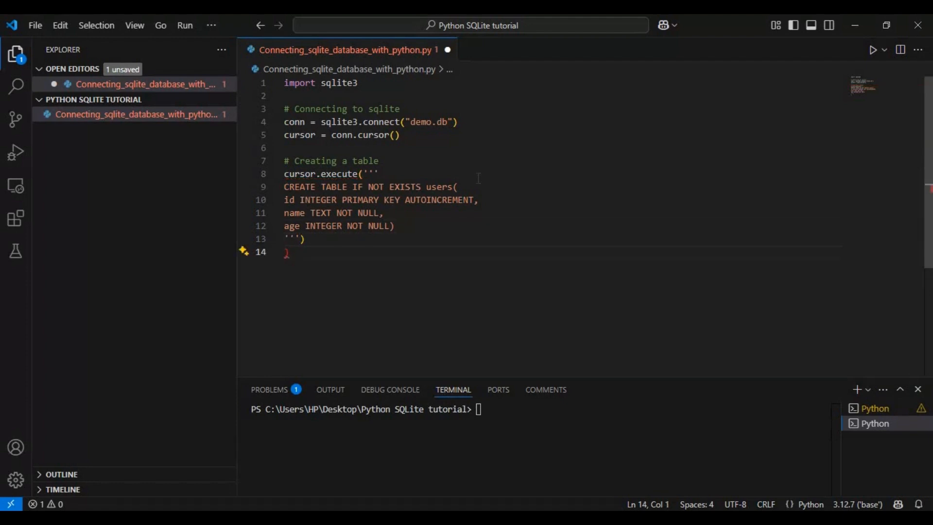
key("Backspace")
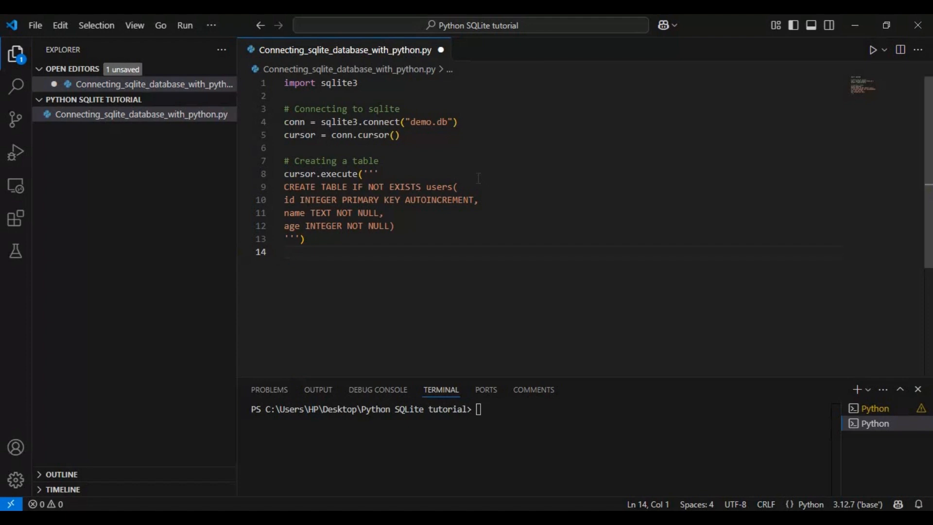
Under '# Inserting data', insert ('Alice', 25) and ('Bob', 30) into users (name, age).
type("# Inserting data")
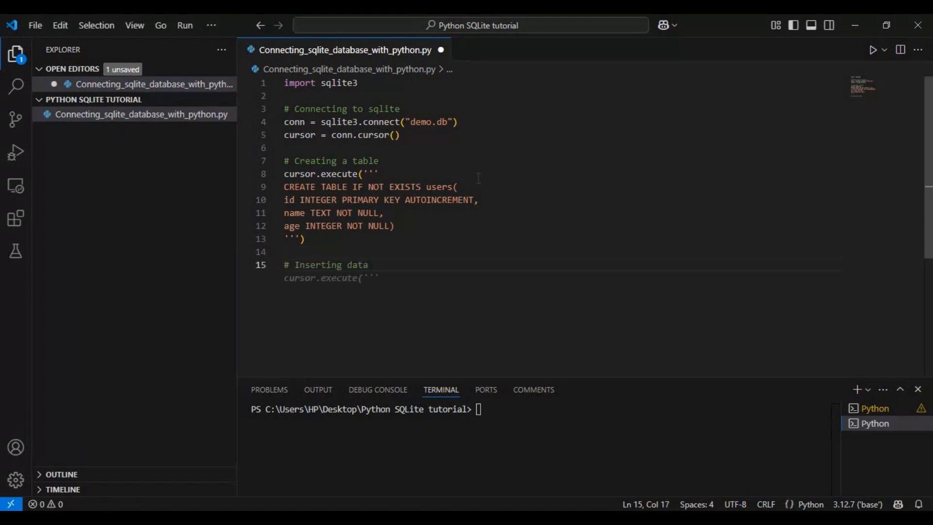
key("Enter")
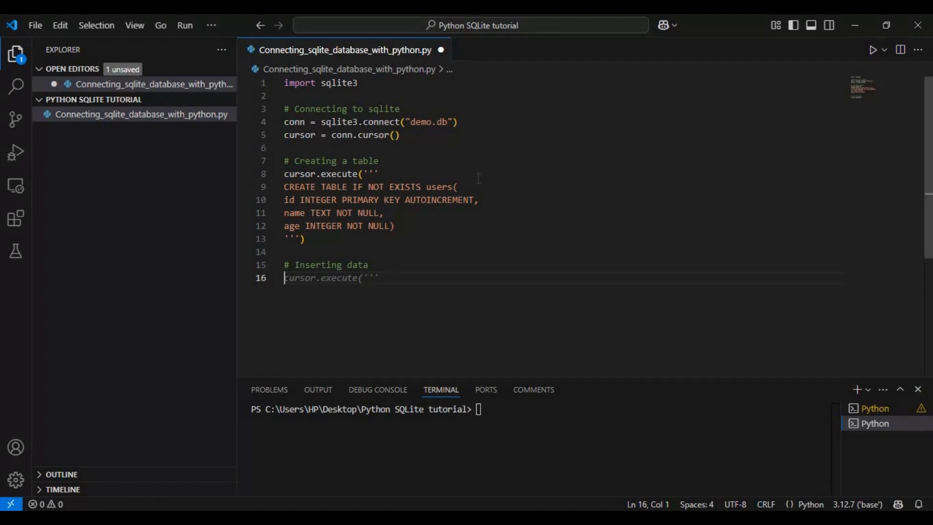
type("cursor.execute(\"INSERT INTO U")
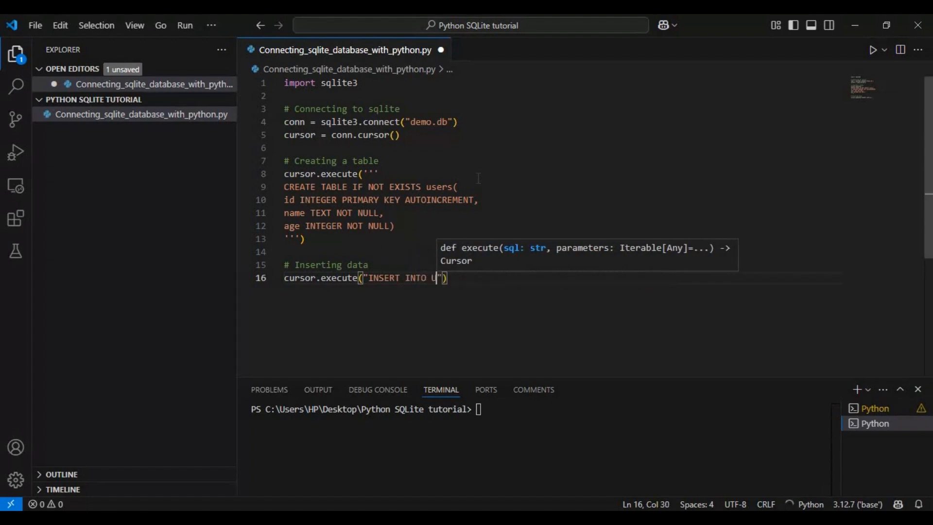
type("sers (name, age) VALUES ('John Doe', 30)")
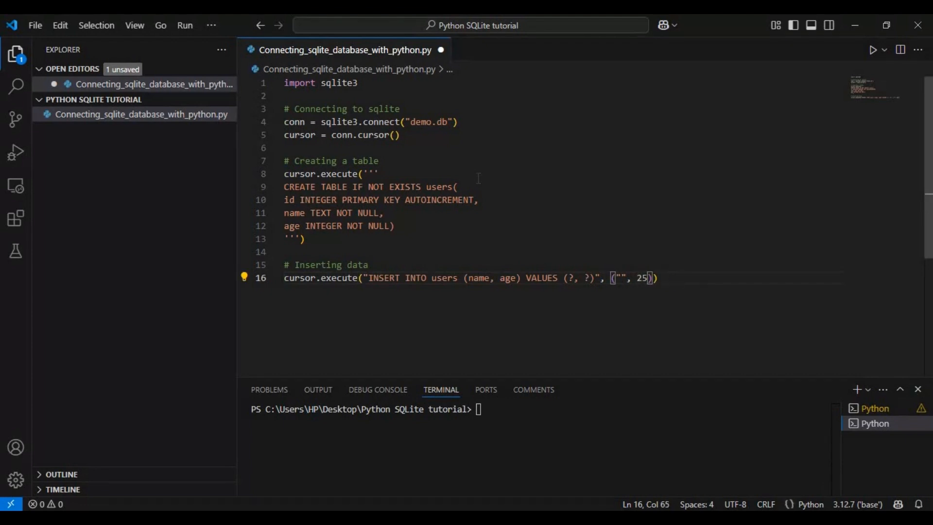
type("Alice")
type("cursor.execute(\"INSERT INTO users (name, age) VALUES (?, ?)\", (\"Bob\", 30")
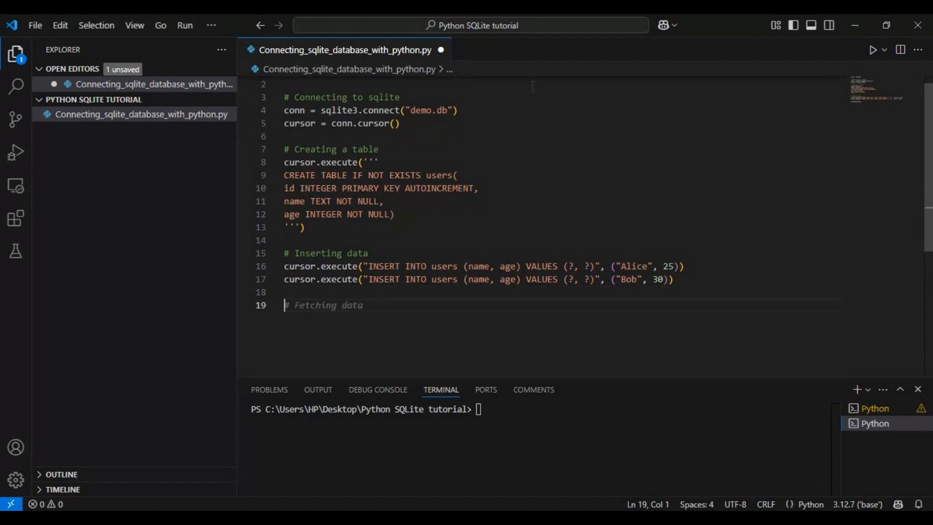
Commit with conn.commit() and run cursor.execute("SELECT * FROM users") under a retrieving data comment.
type("# commit the changes")
type("conn.commit()")
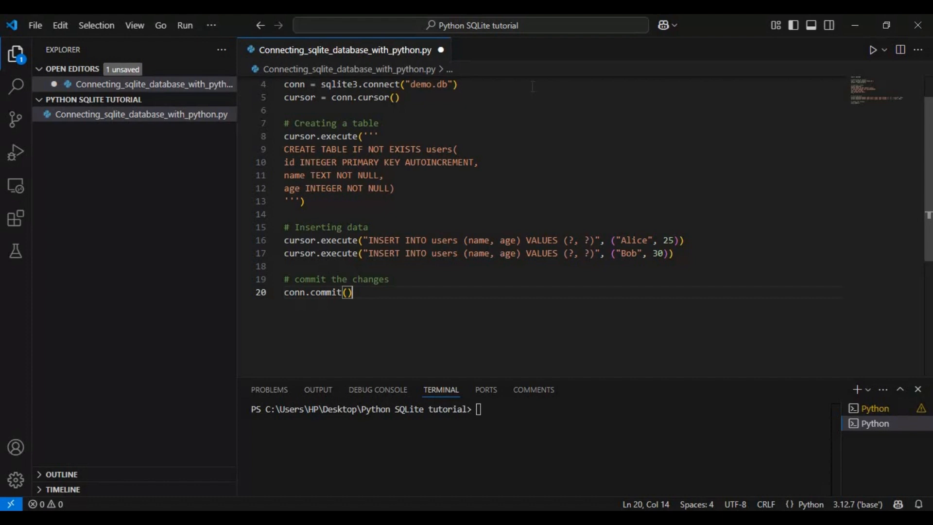
key("Enter")
type("cursor.execute(\"SELECT * FROM users")
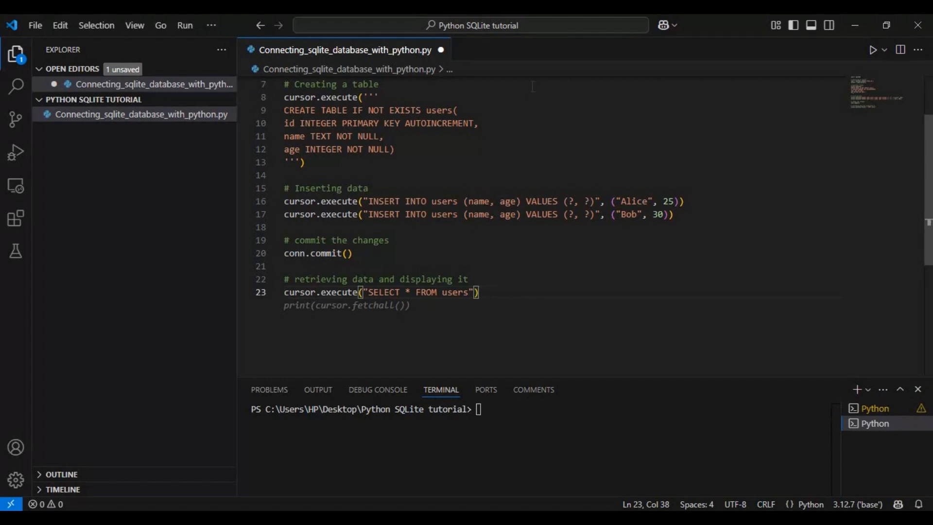
Fetch rows with cursor.fetchall(), print "Users in the database:", loop printing each row, and add '# close the connection'.
type("rd")
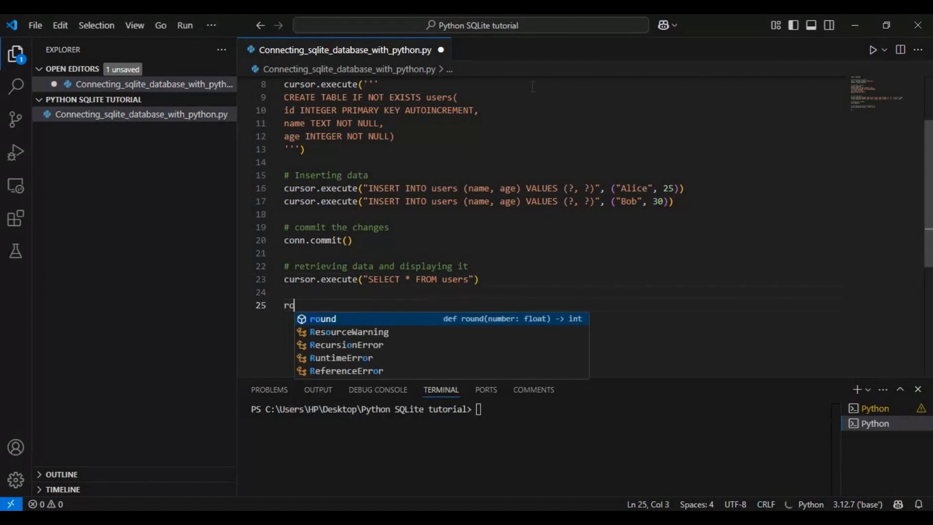
type("rows = cursor.fetchall()")
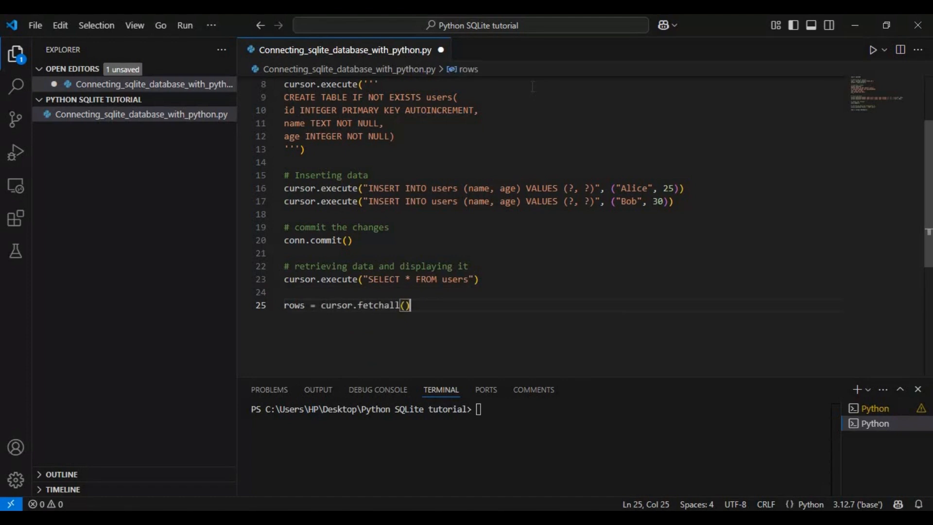
key("enter")
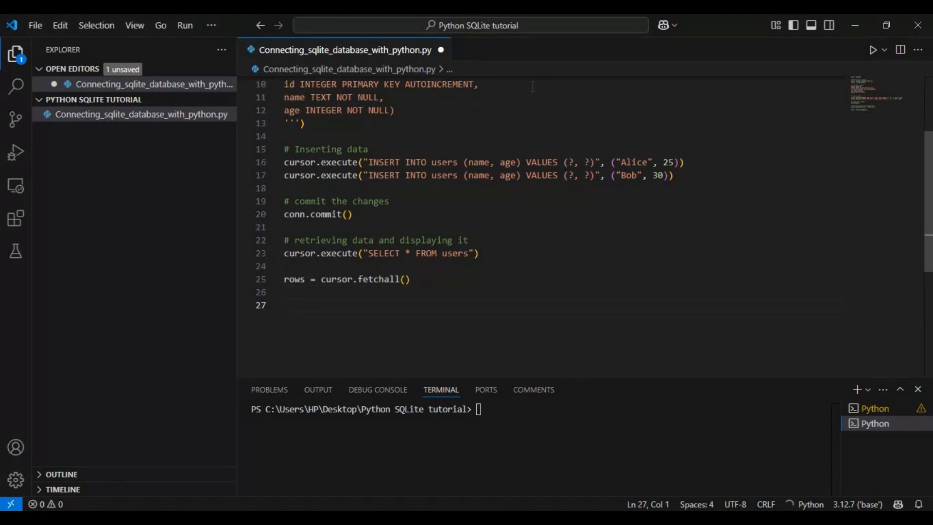
type("for row in rows:")
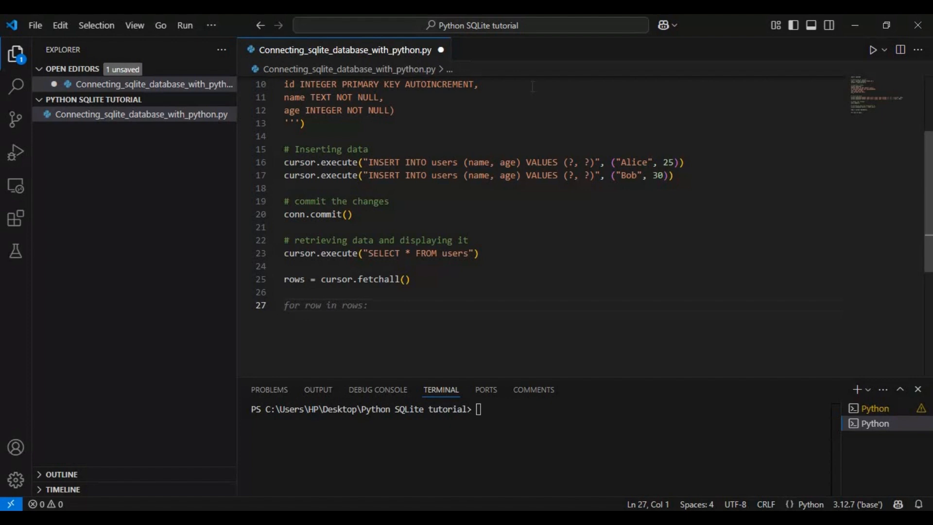
type("print(\"Data:\")")
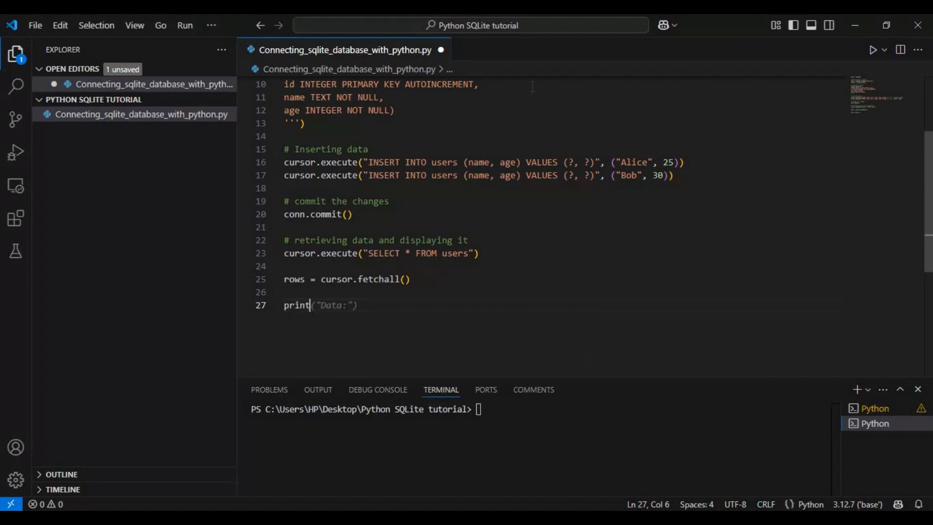
type("Users in the database:\")")
type("for row in rows:")
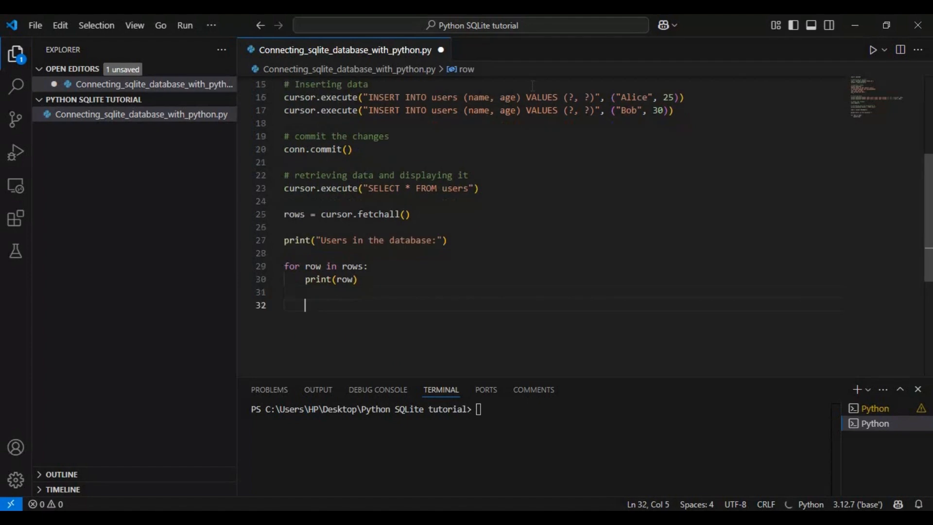
type("# close the connection")
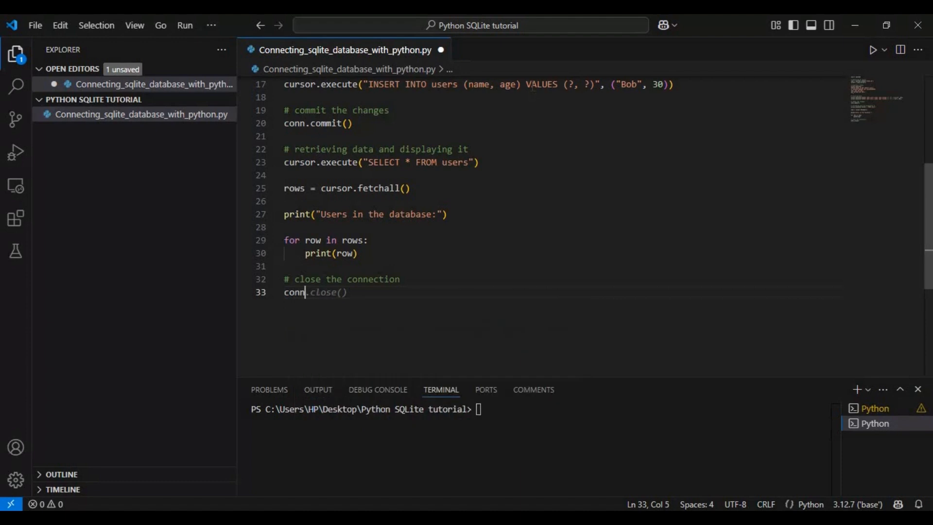
End the script with conn.close() and run it in the terminal.
type("close(")
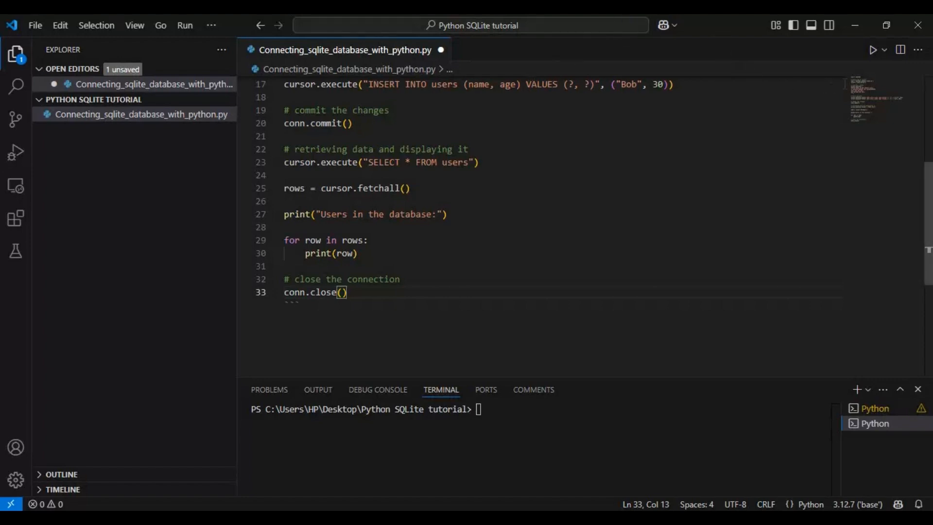
left_click(873, 50)
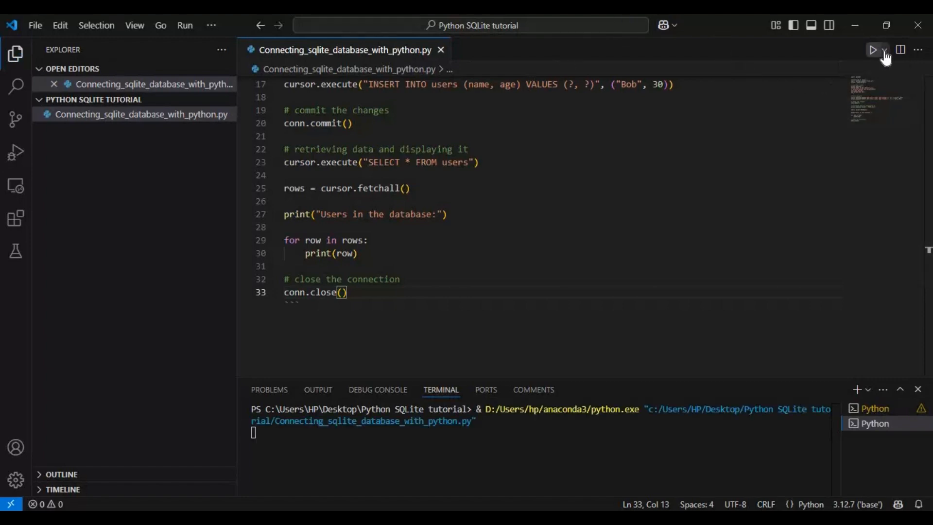
Let the script finish, showing (1, 'Alice', 25) and (2, 'Bob', 30) and the new demo.db file.
left_click(874, 50)
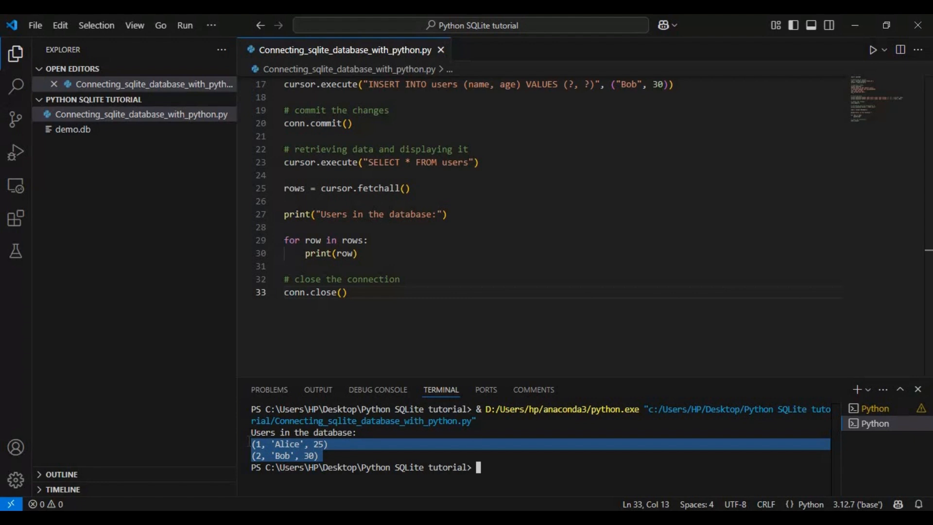
mouse_move(100, 132)
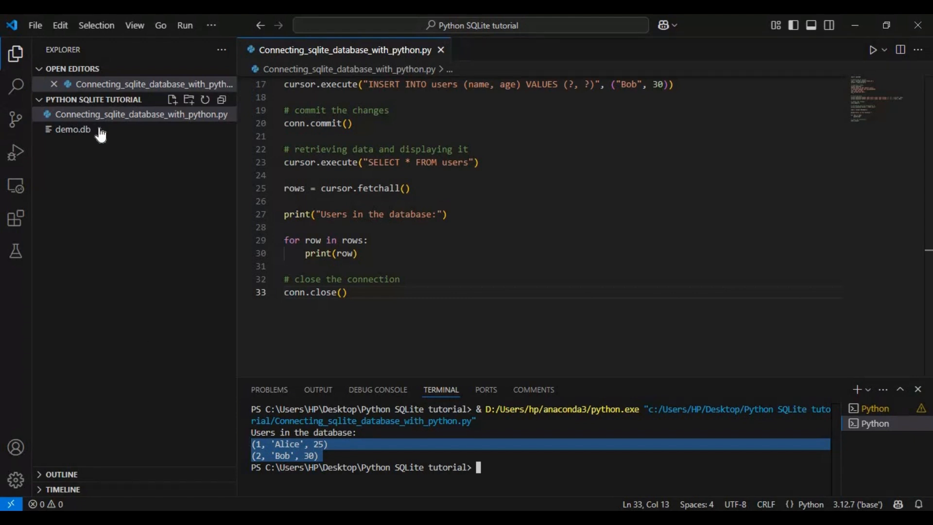
Preview demo.db as a binary file, then return to the Python script.
left_click(72, 130)
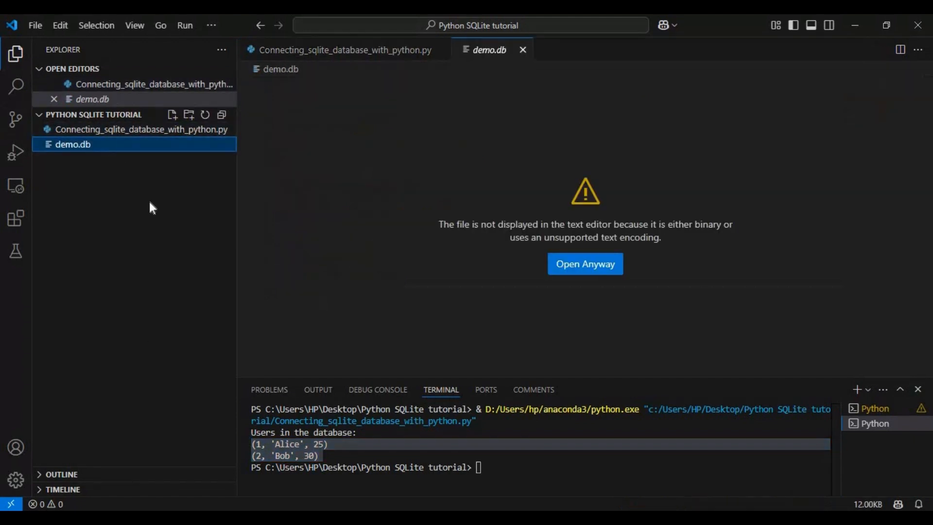
left_click(141, 129)
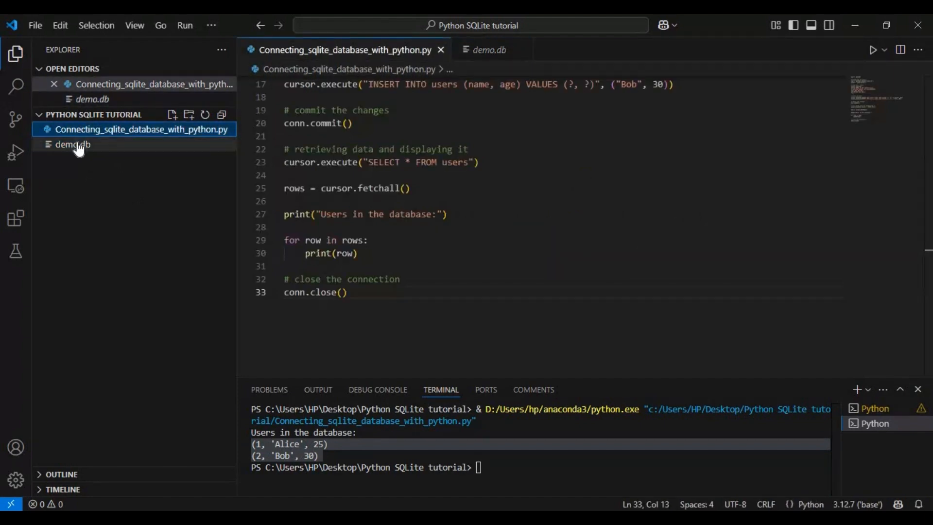
mouse_move(71, 144)
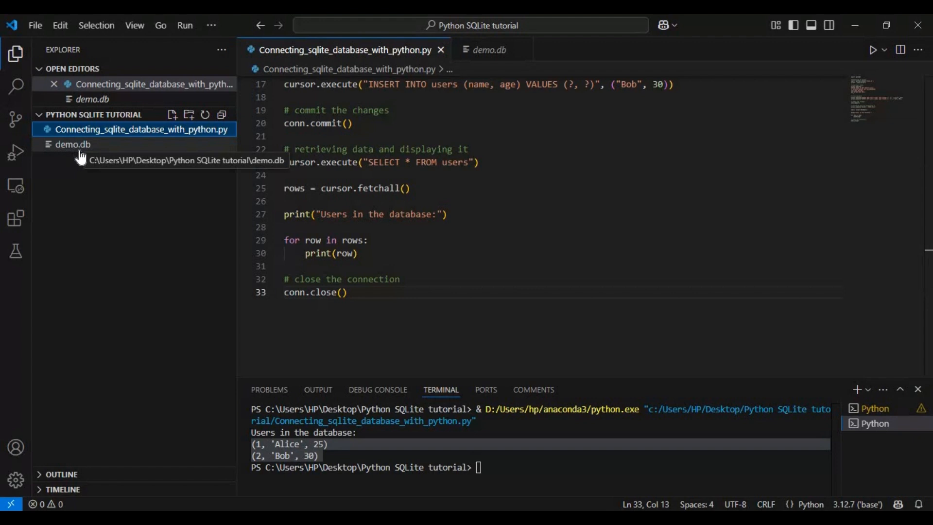
mouse_move(125, 200)
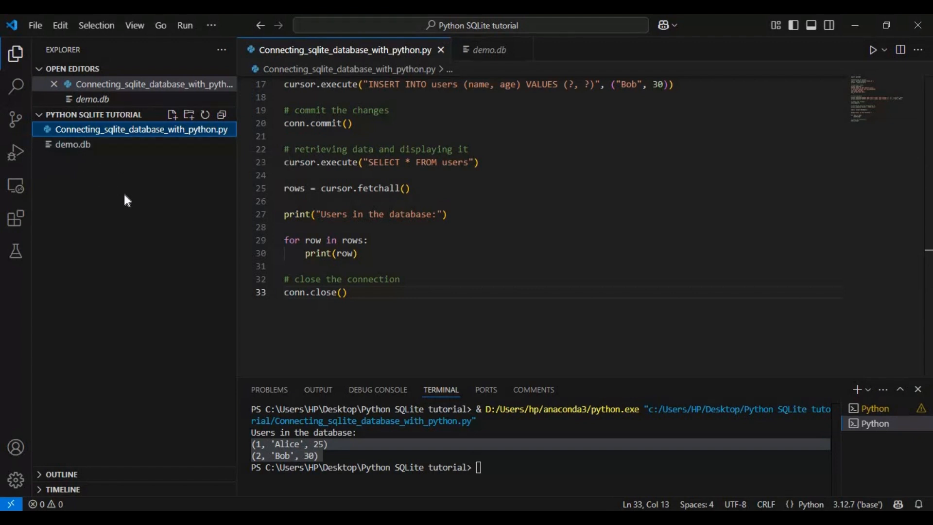